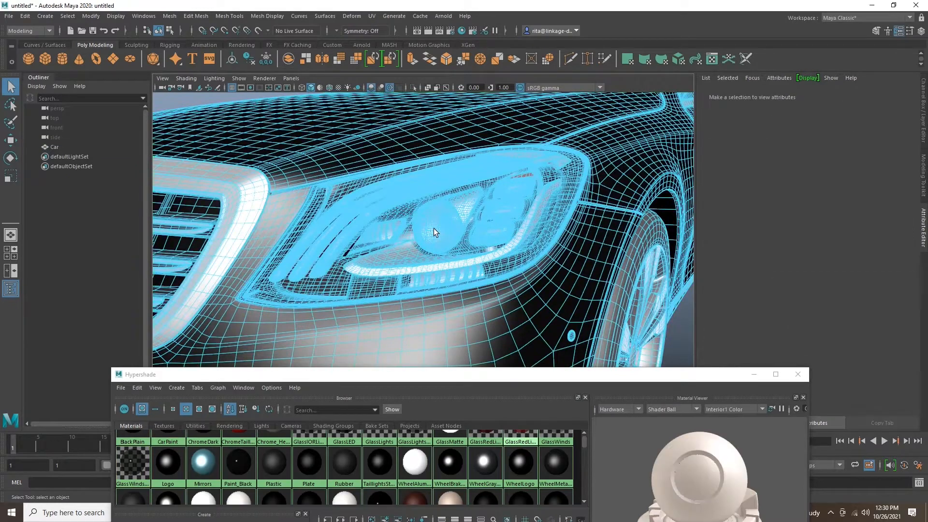
- Select the headlight glass and rename its Phong material to GlassLights_HeadLights
{"action": "left_click", "coordinate": [435, 231]}
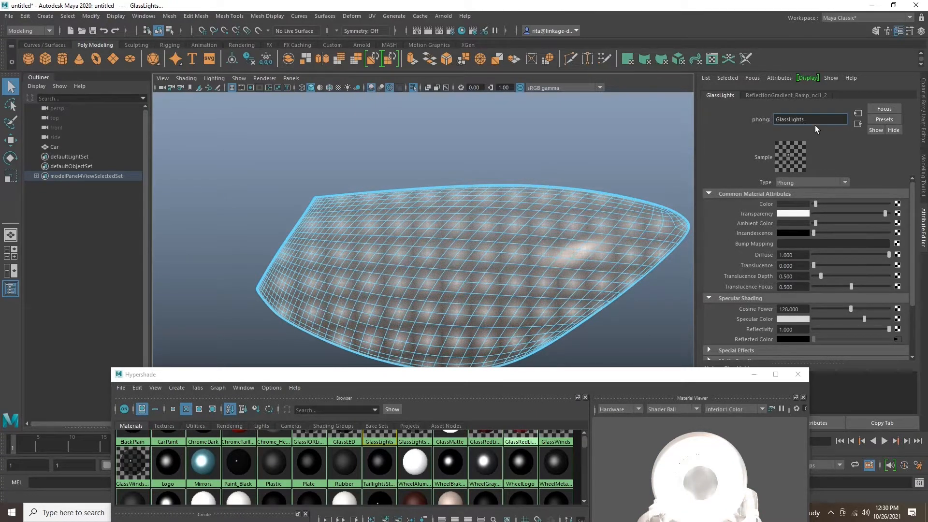
{"action": "type", "text": "HeadLights"}
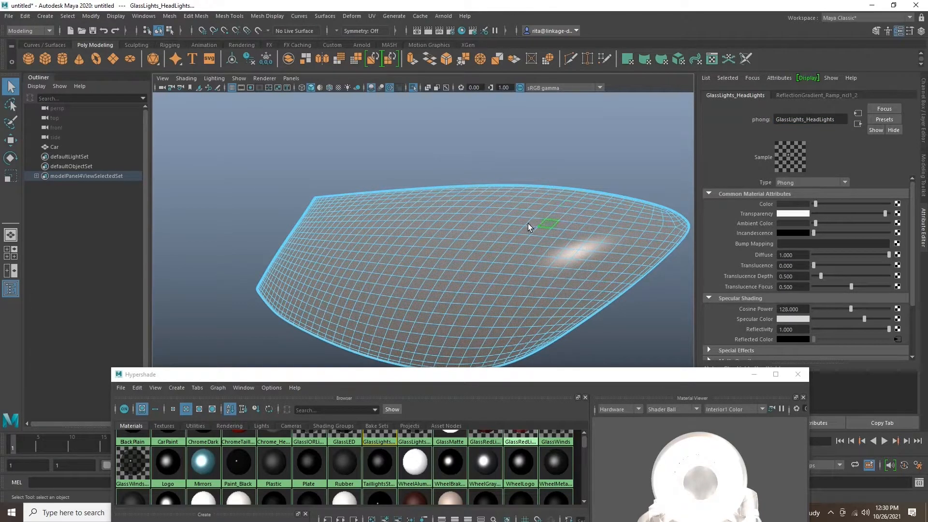
{"action": "left_click", "coordinate": [395, 260]}
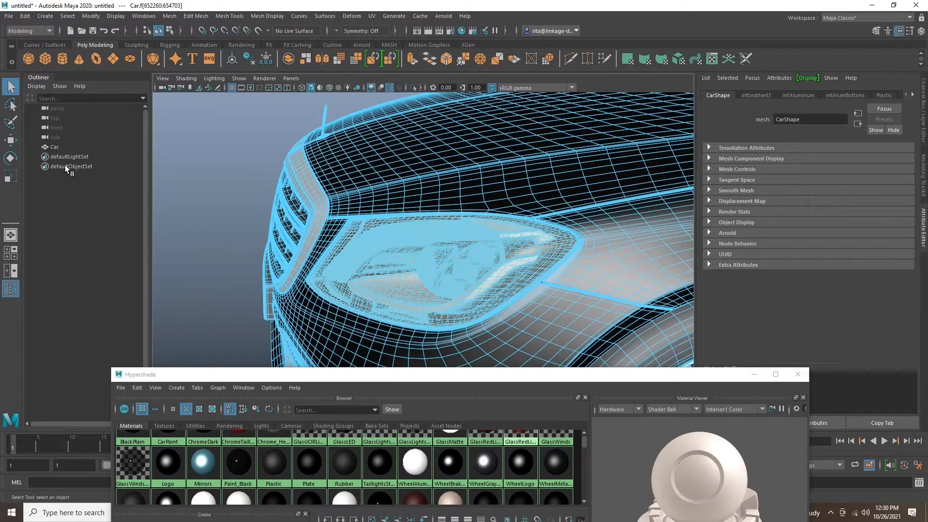
- Zoom into the headlight and load the reflector's Chrome_Head_lights material for editing
{"action": "left_click_drag", "start_coordinate": [414, 237], "coordinate": [423, 257]}
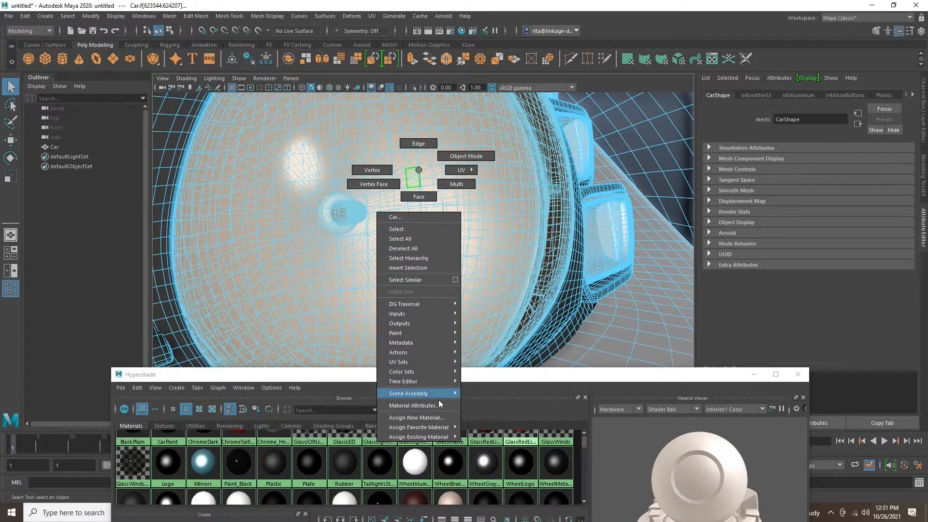
{"action": "left_click", "coordinate": [415, 405]}
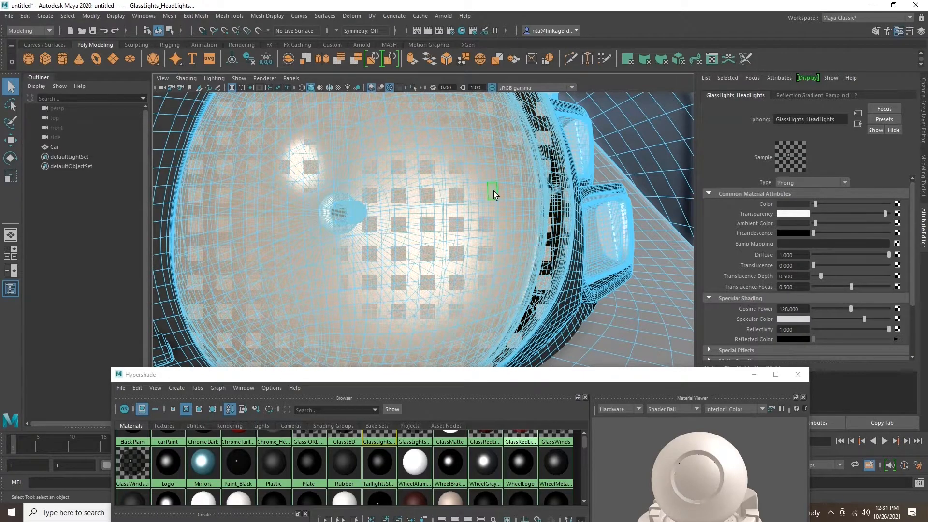
{"action": "left_click_drag", "start_coordinate": [494, 195], "coordinate": [550, 213]}
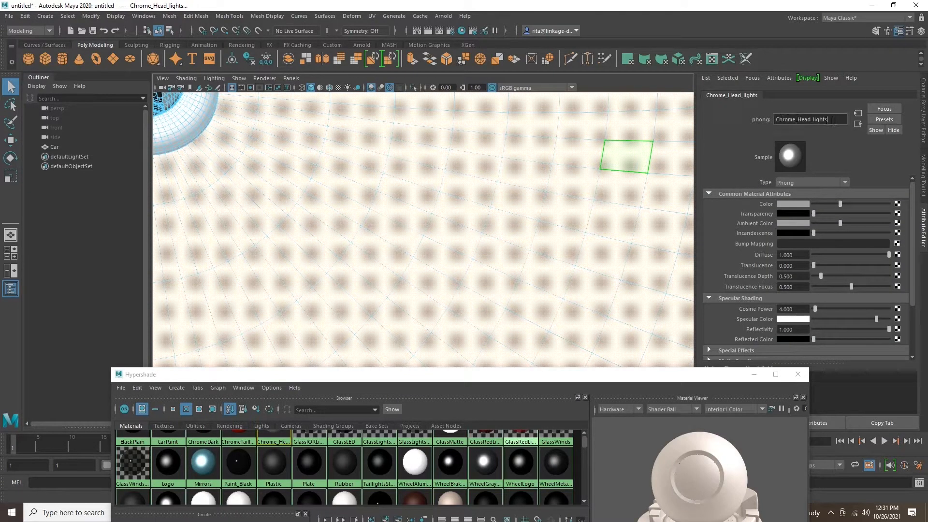
- Add the final underscore to the chrome material name and frame the whole shaded sedan
{"action": "type", "text": "_"}
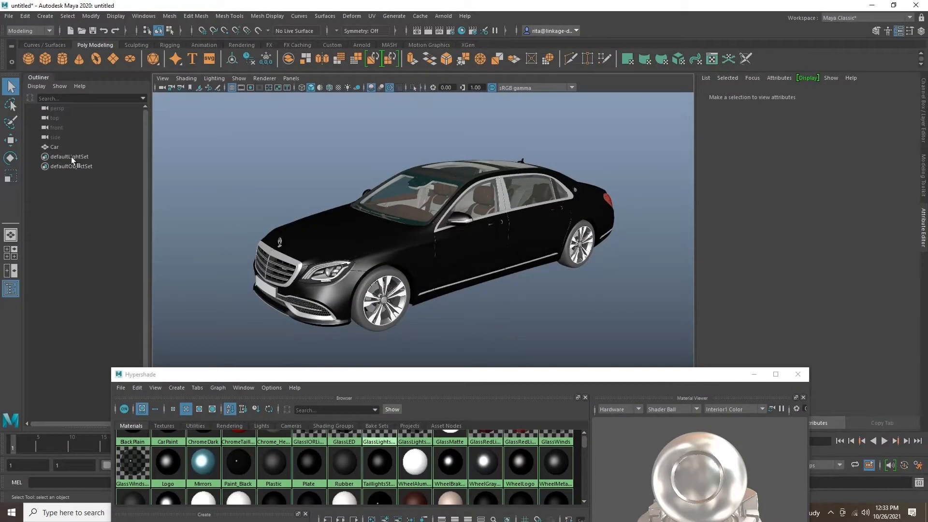
- Combine the Car meshes into one object, delete its history and freeze transformations
{"action": "left_click", "coordinate": [54, 147]}
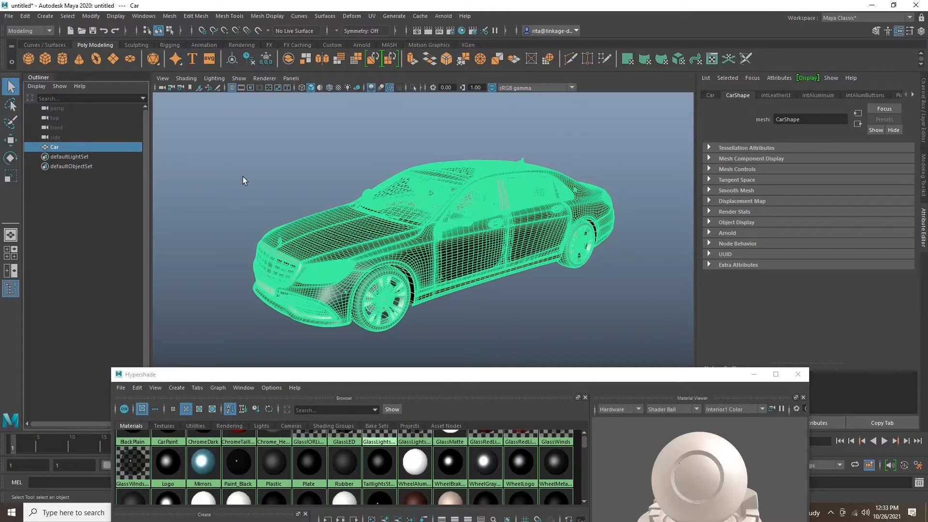
{"action": "left_click", "coordinate": [169, 16]}
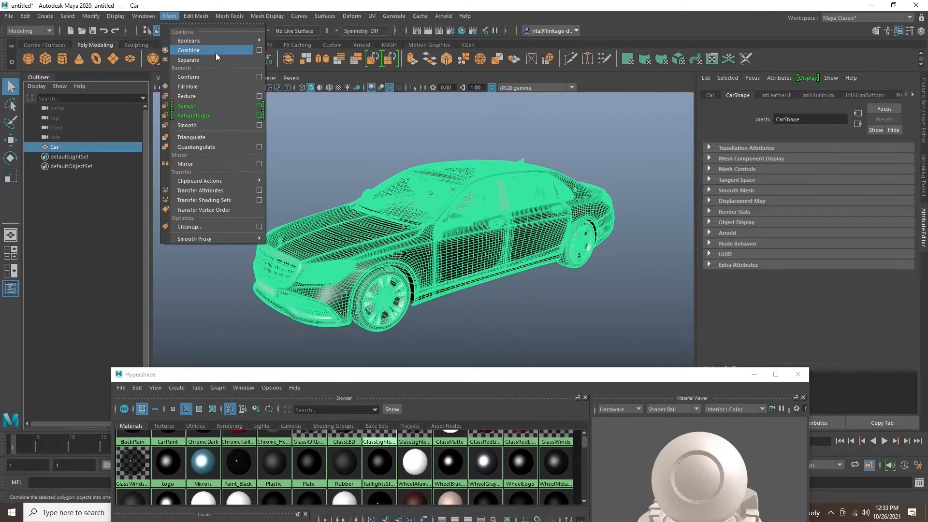
{"action": "left_click", "coordinate": [45, 16]}
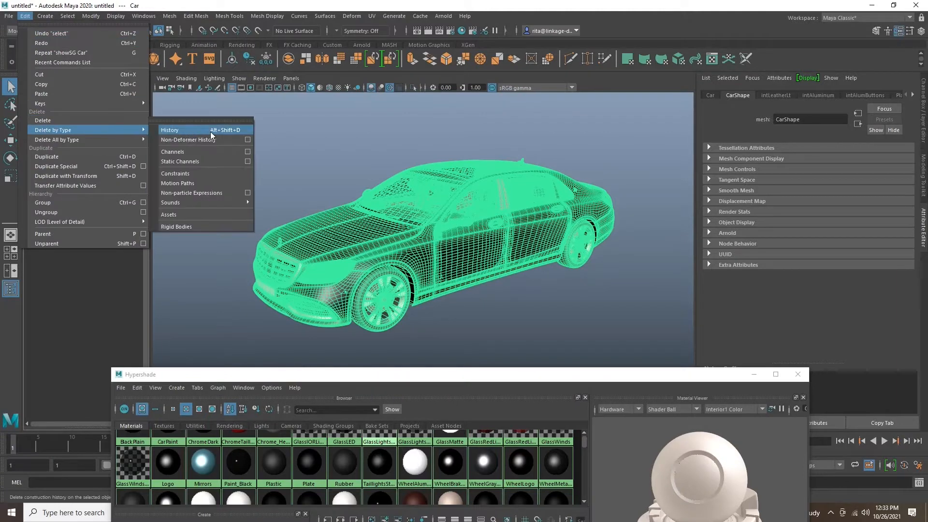
{"action": "left_click", "coordinate": [67, 16]}
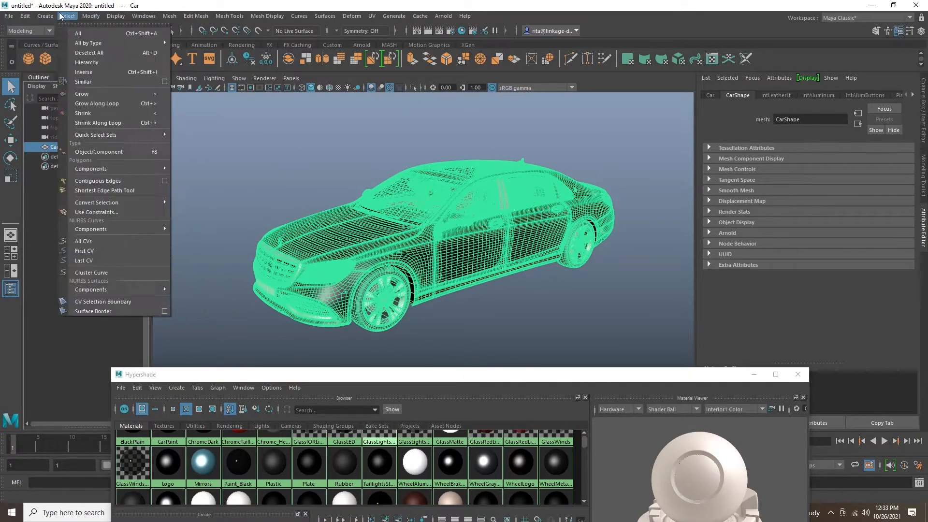
{"action": "left_click", "coordinate": [90, 16]}
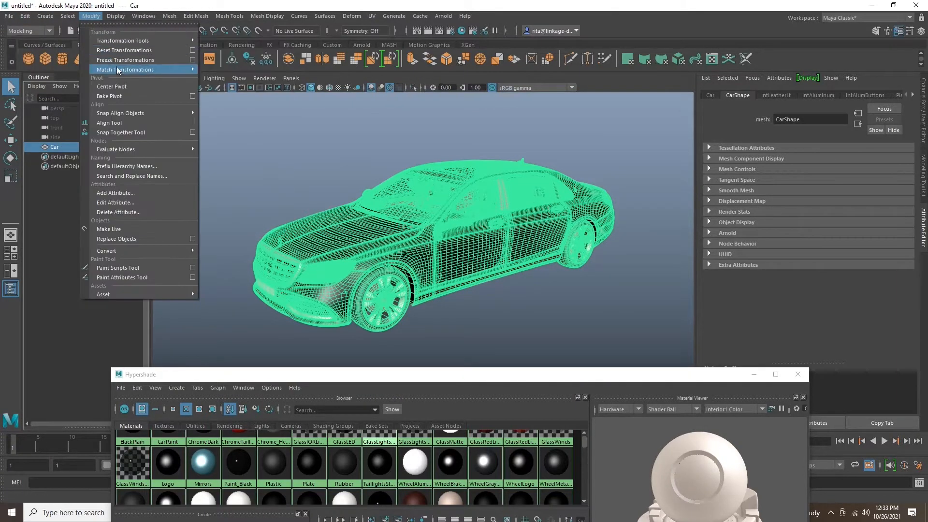
{"action": "mouse_move", "coordinate": [126, 60]}
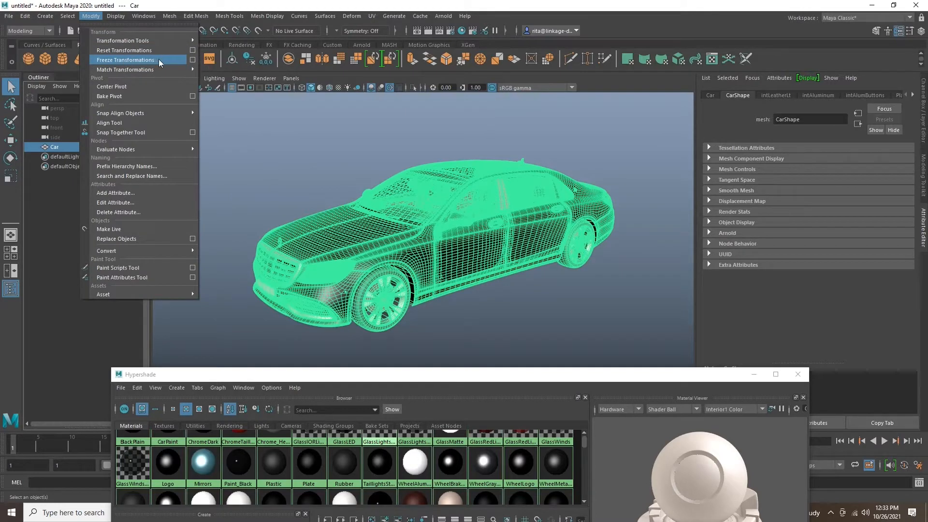
{"action": "mouse_move", "coordinate": [168, 61]}
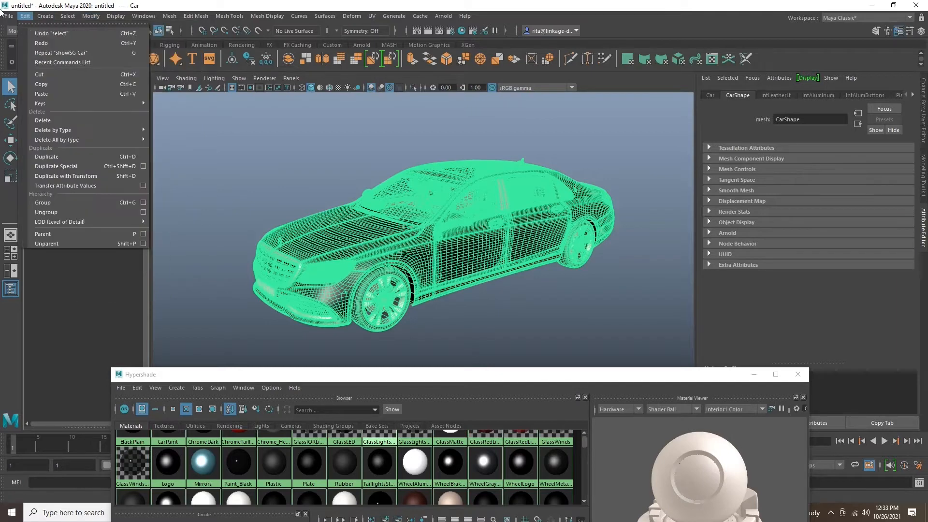
{"action": "left_click", "coordinate": [8, 16]}
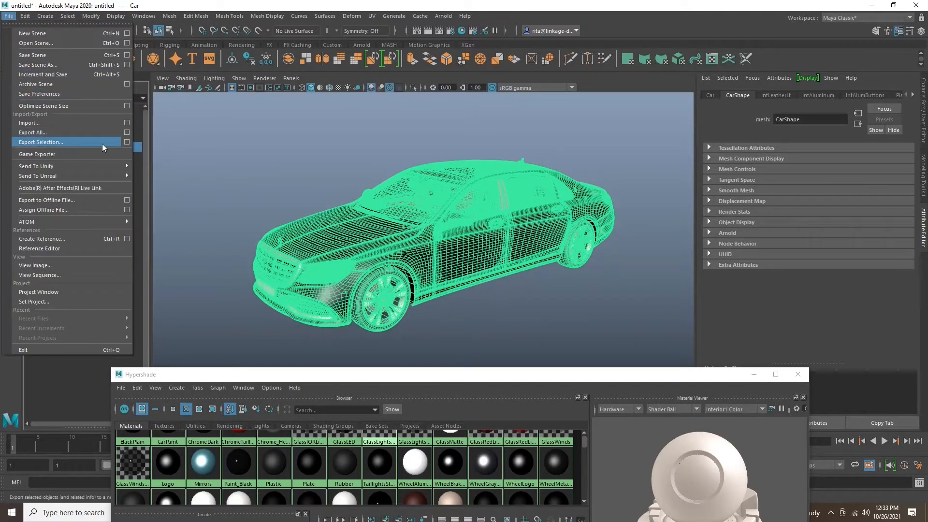
- Export the selected car, choosing FBX export as the file type
{"action": "left_click", "coordinate": [40, 142]}
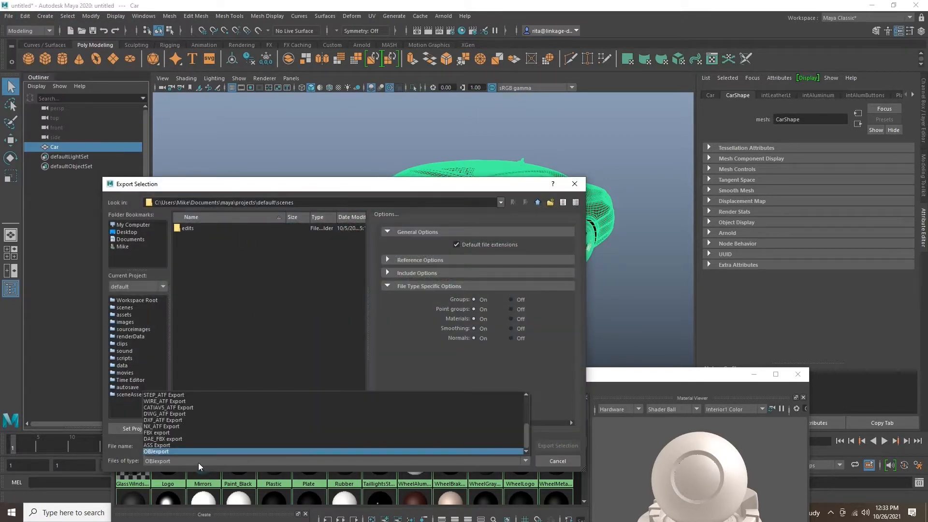
{"action": "left_click", "coordinate": [164, 426]}
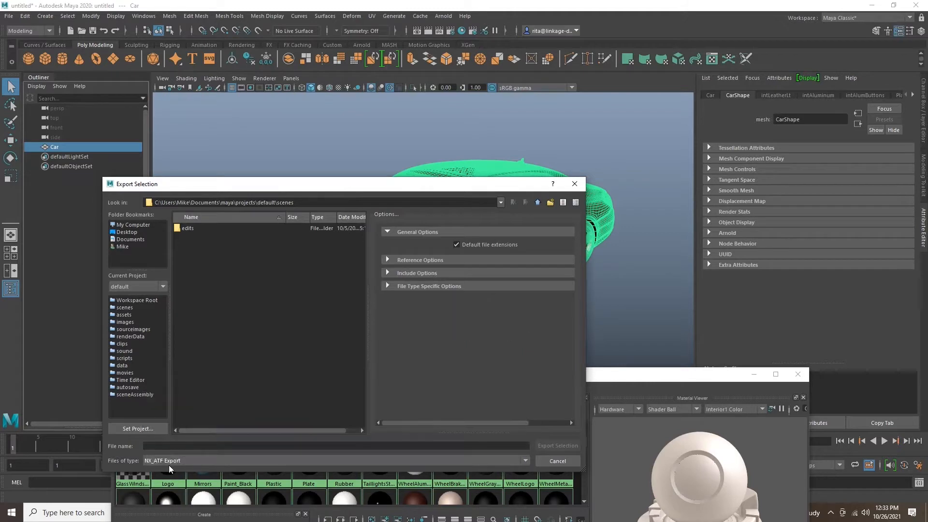
{"action": "left_click", "coordinate": [334, 460]}
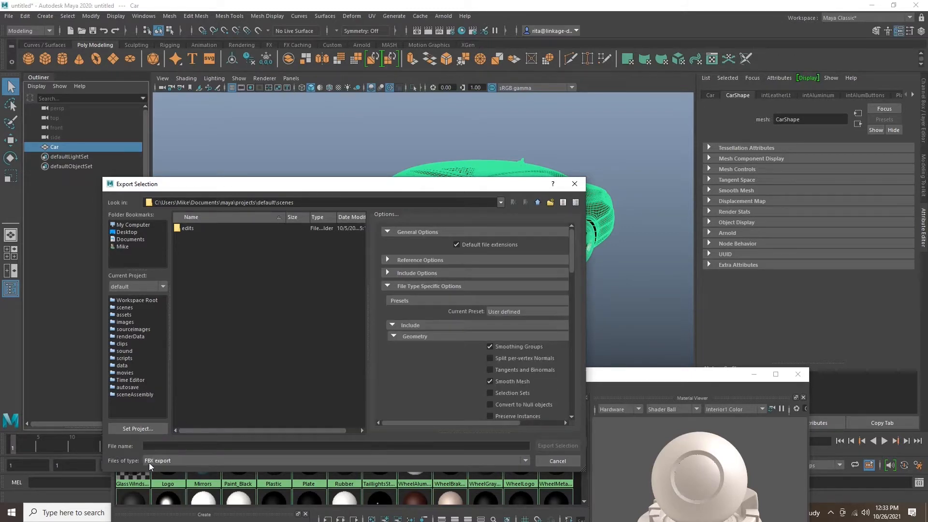
{"action": "mouse_move", "coordinate": [172, 469]}
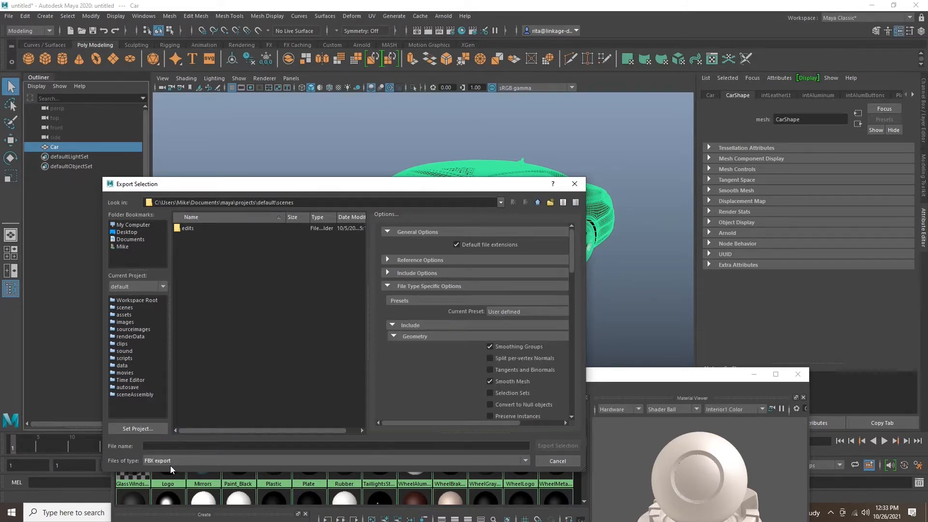
- Disable animation baking and deformed models in the FBX options, and name the file car
{"action": "scroll", "scroll_direction": "down", "scroll_amount": 3}
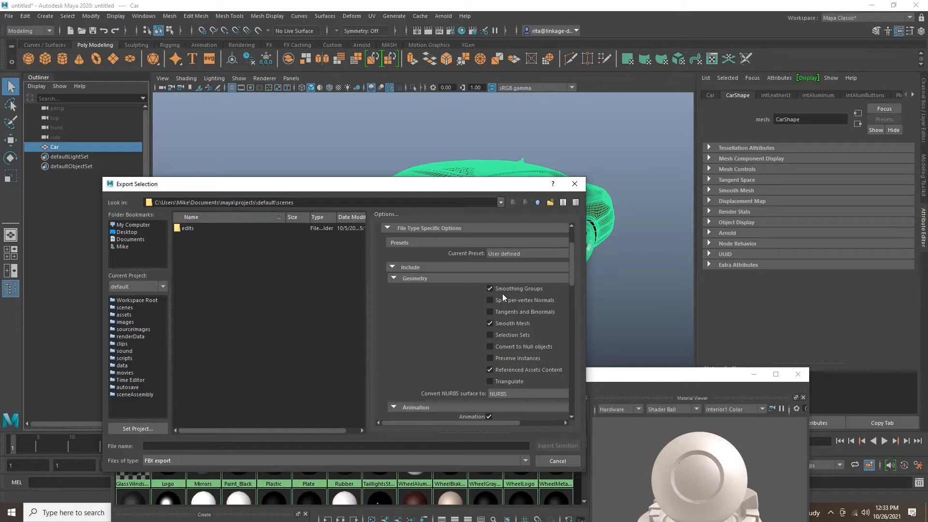
{"action": "scroll", "scroll_direction": "down", "scroll_amount": 3}
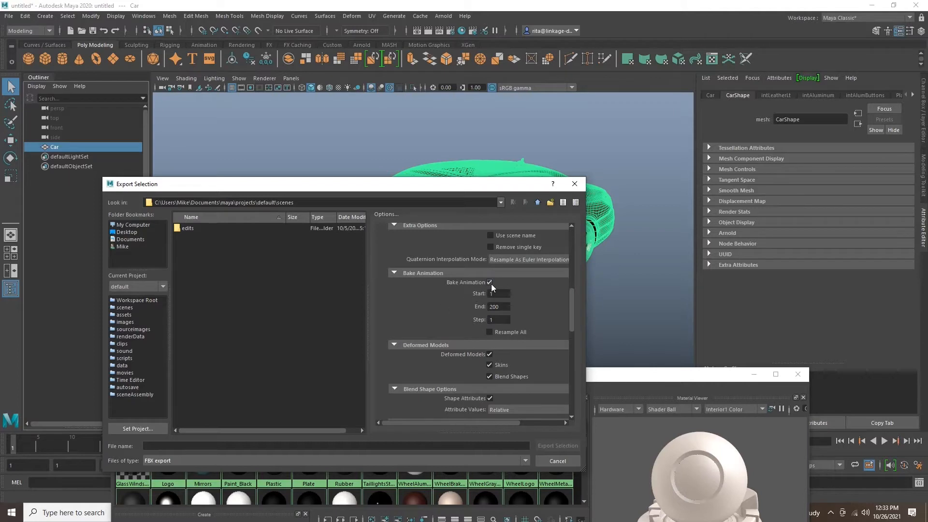
{"action": "left_click", "coordinate": [489, 283]}
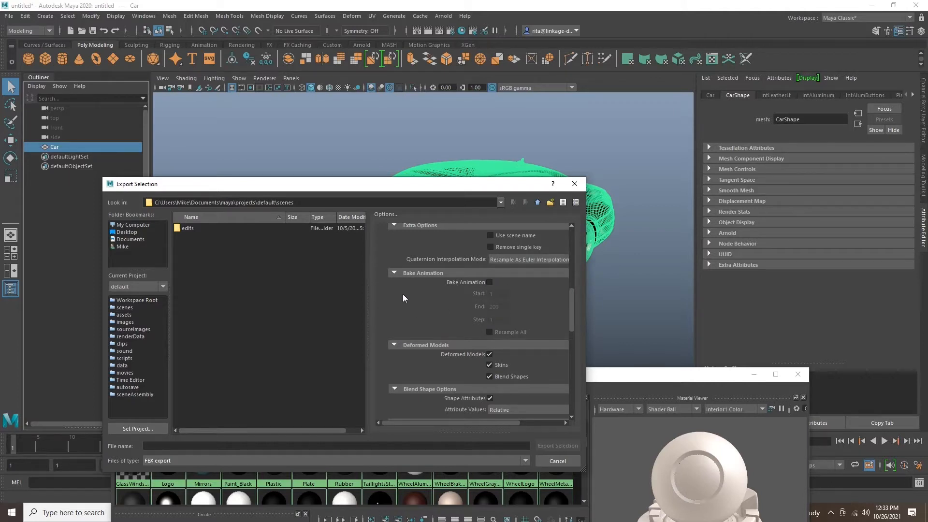
{"action": "left_click", "coordinate": [488, 353]}
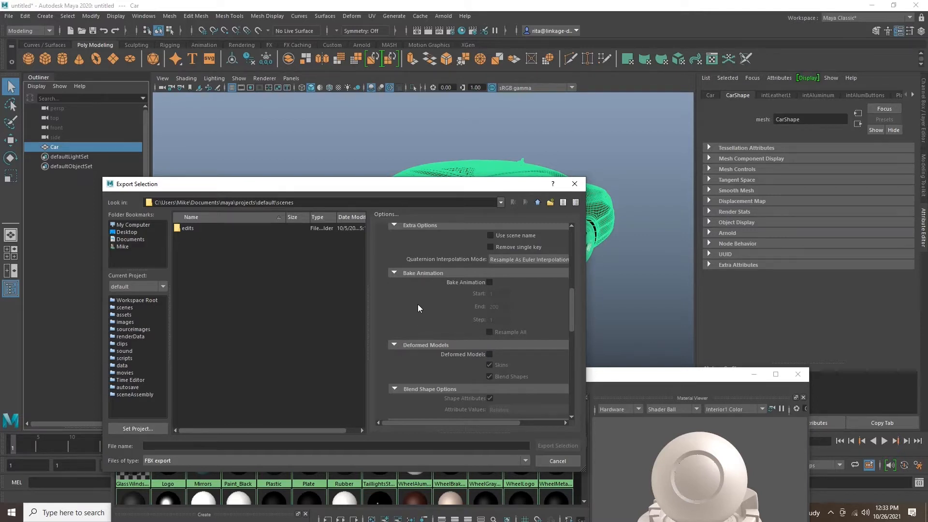
{"action": "scroll", "scroll_direction": "down", "scroll_amount": 3}
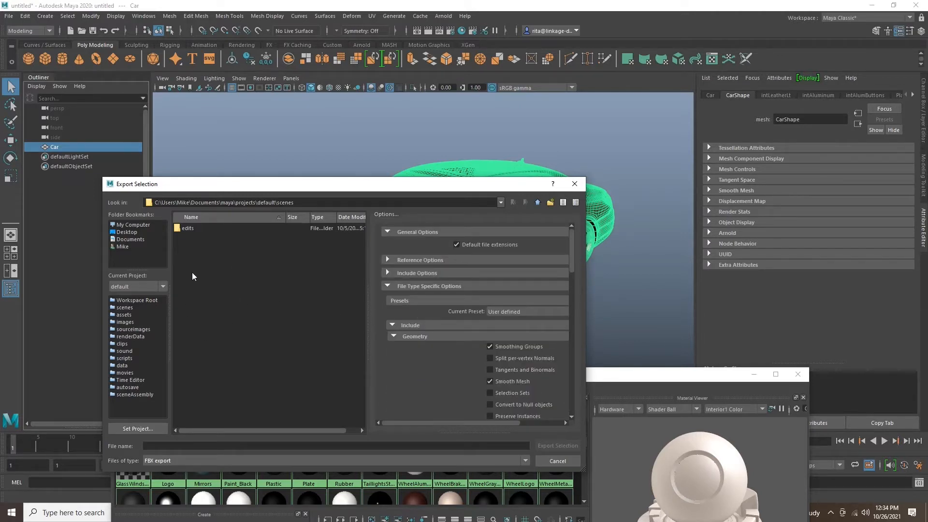
{"action": "left_click", "coordinate": [335, 446]}
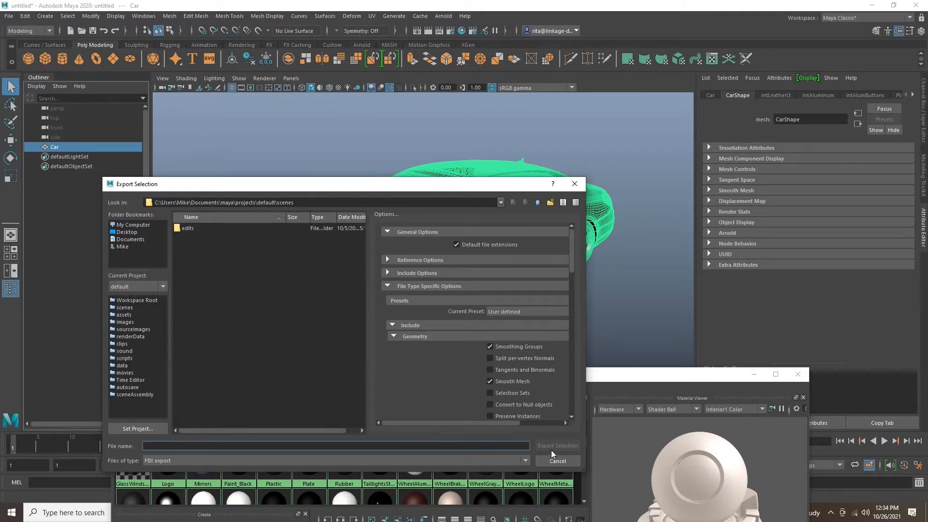
{"action": "type", "text": "car"}
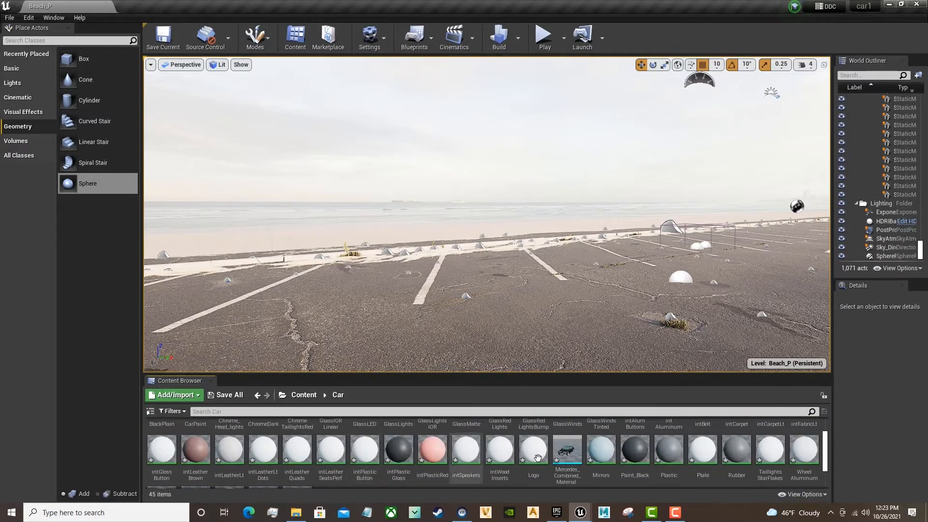
{"action": "mouse_move", "coordinate": [565, 450]}
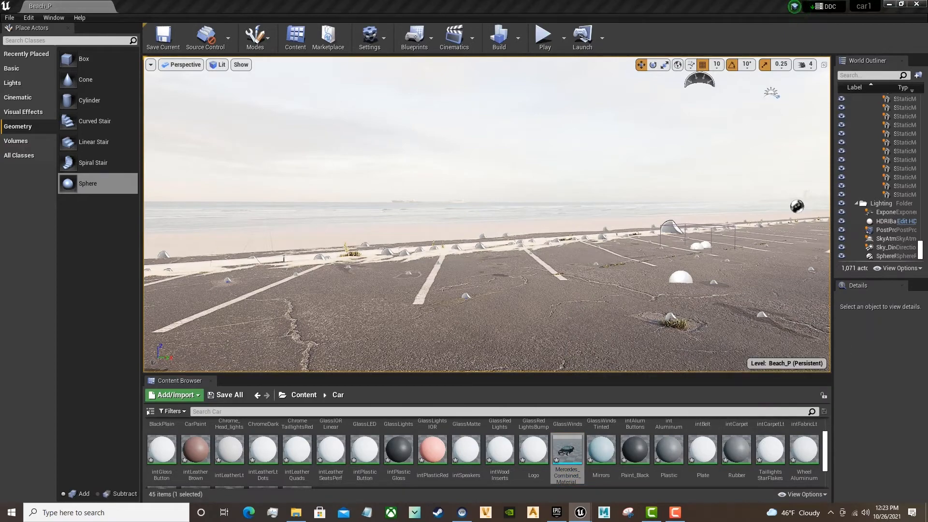
- Open the Mercedes combined static mesh from the Car folder in the Static Mesh Editor
{"action": "double_click", "coordinate": [567, 450]}
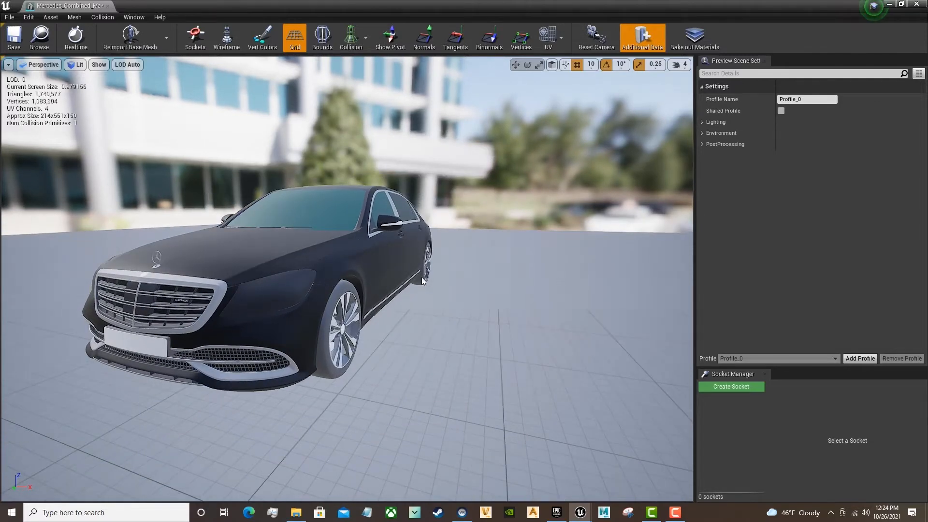
- Show the Details panel and filter the Material Slots by 'glass'
{"action": "left_click", "coordinate": [102, 16]}
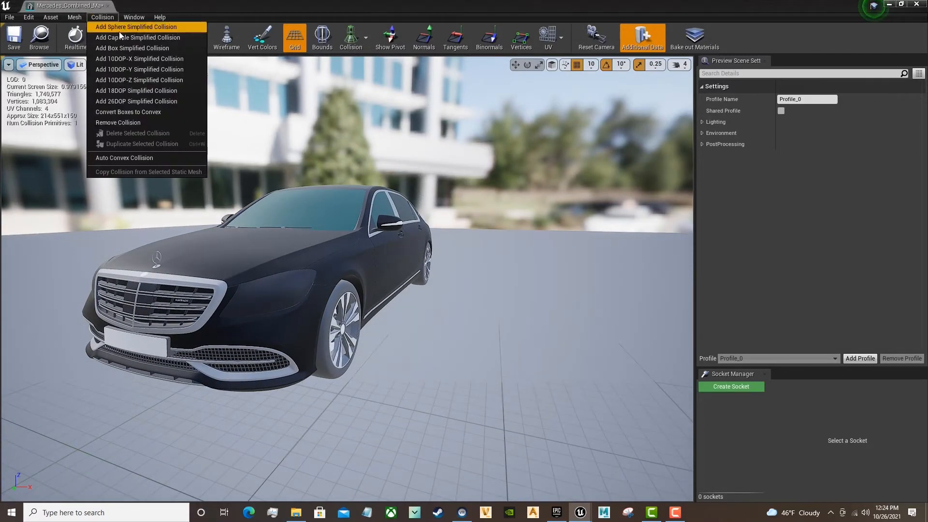
{"action": "left_click", "coordinate": [133, 16]}
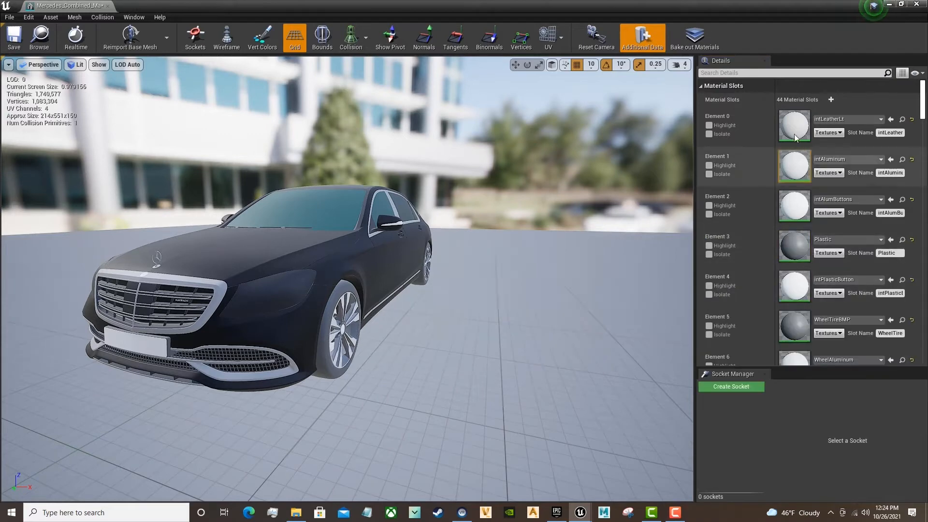
{"action": "mouse_move", "coordinate": [794, 162]}
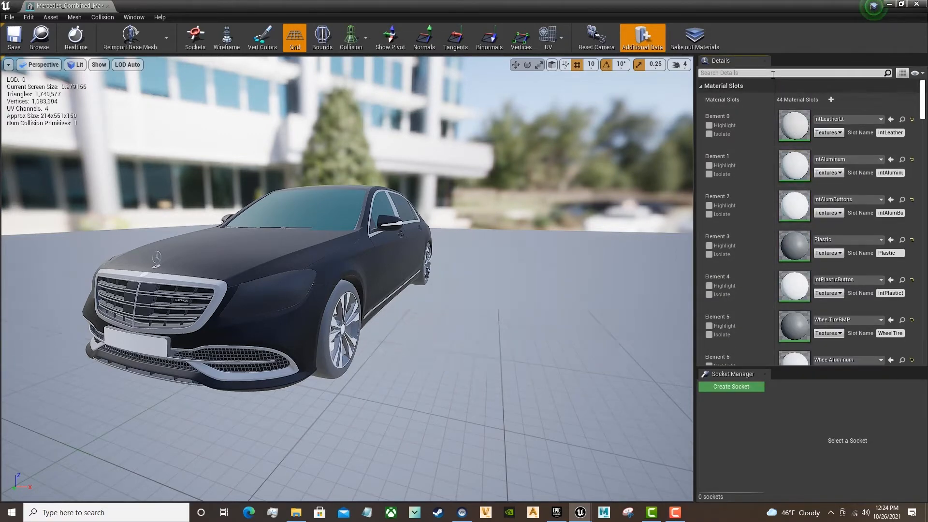
{"action": "type", "text": "g"}
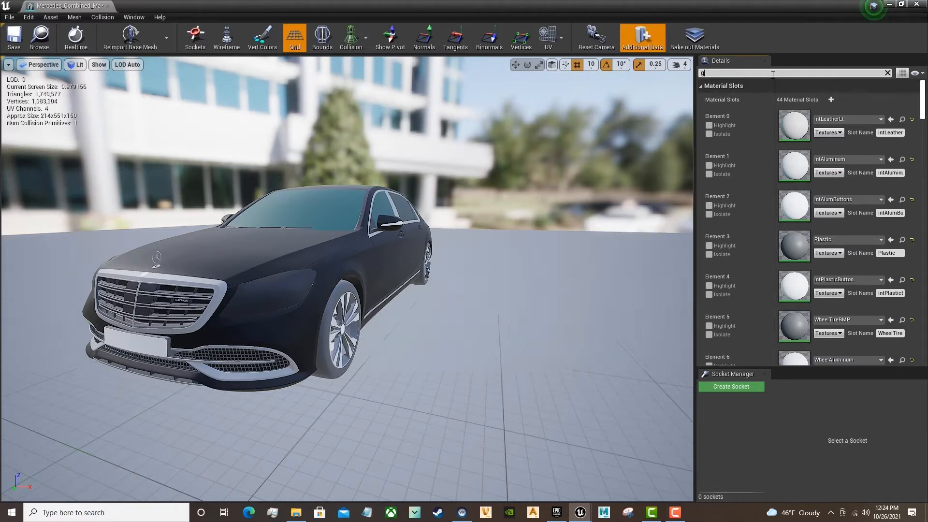
{"action": "type", "text": "lass"}
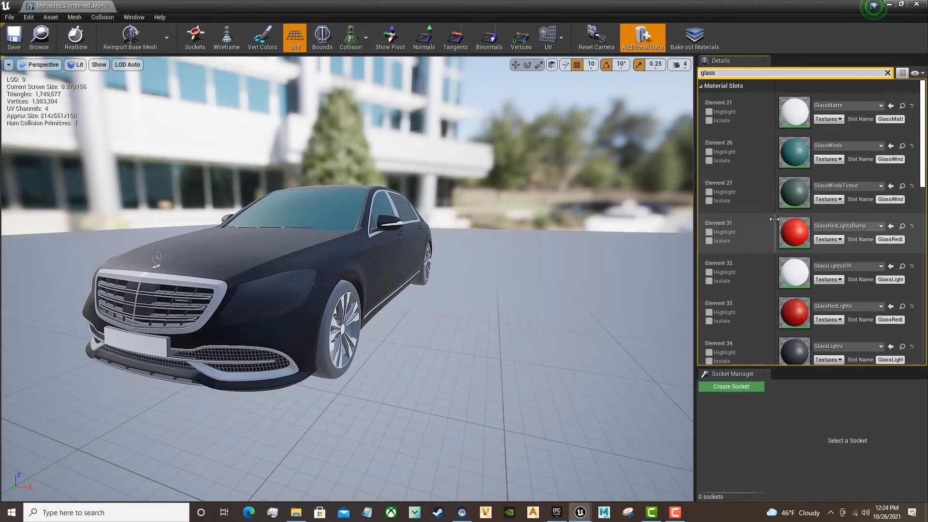
{"action": "scroll", "scroll_direction": "down", "scroll_amount": 3}
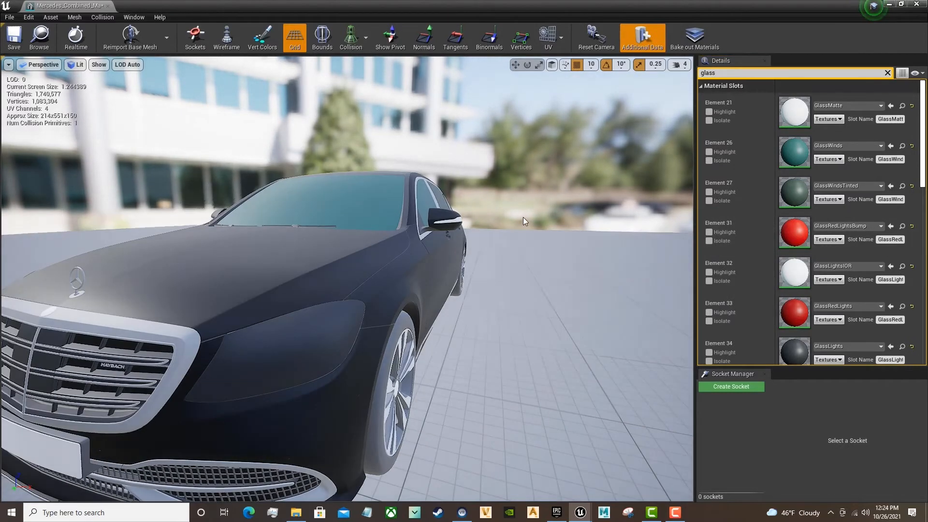
- Filter Details by 'car' and browse AutomotiveMaterials to the CarPaint material instances
{"action": "left_click", "coordinate": [793, 72]}
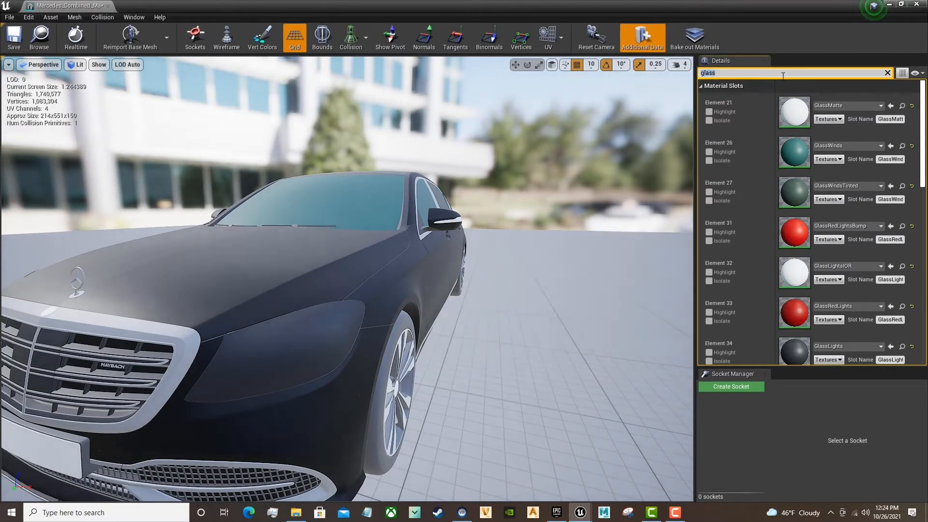
{"action": "type", "text": "car"}
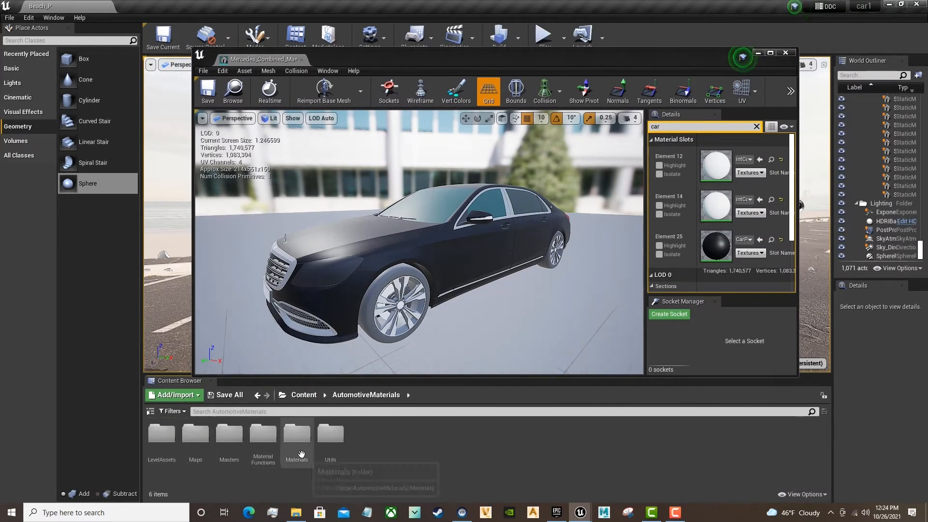
{"action": "double_click", "coordinate": [296, 433]}
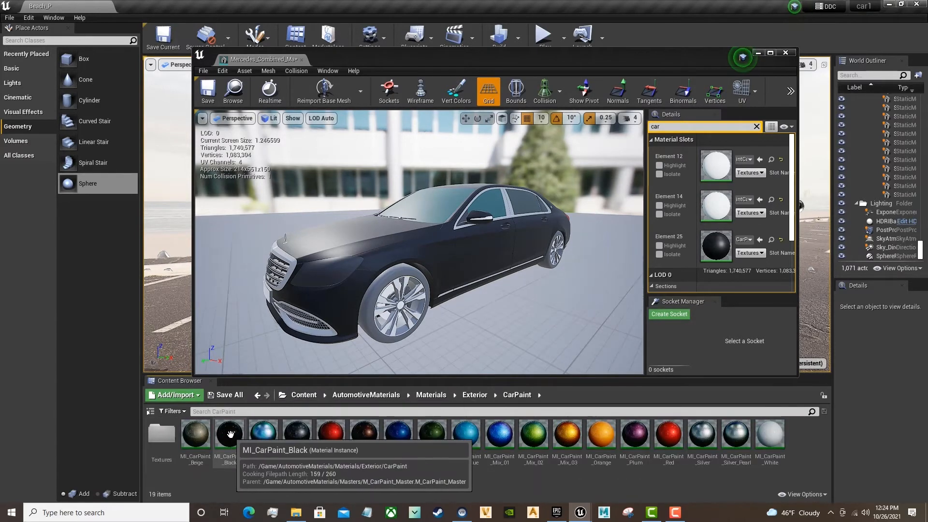
{"action": "left_click", "coordinate": [296, 434]}
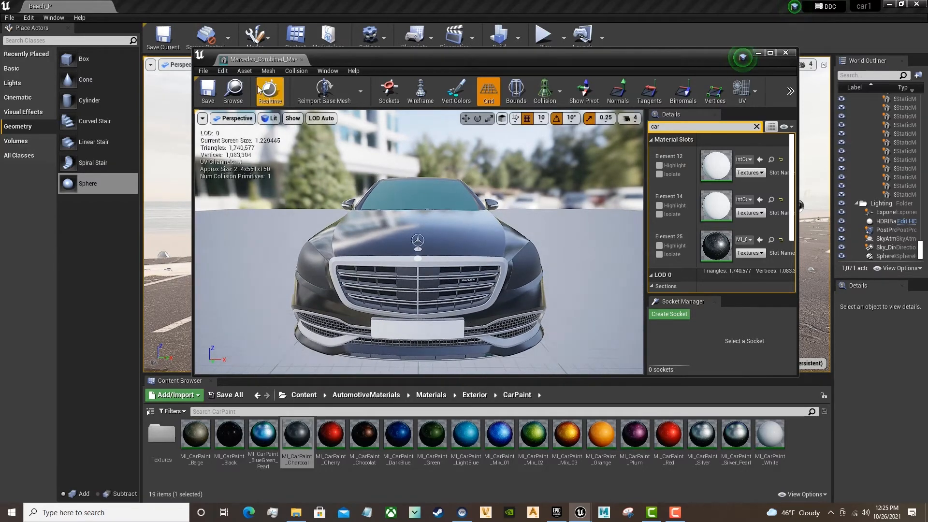
- Pick the charcoal car paint, place the car in the beach level, and browse automotive materials
{"action": "left_click", "coordinate": [296, 433]}
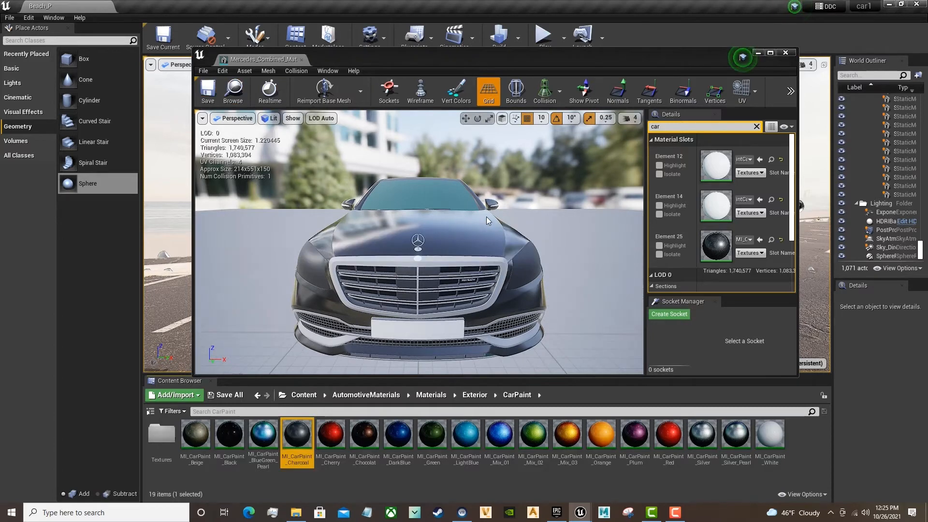
{"action": "left_click", "coordinate": [786, 53]}
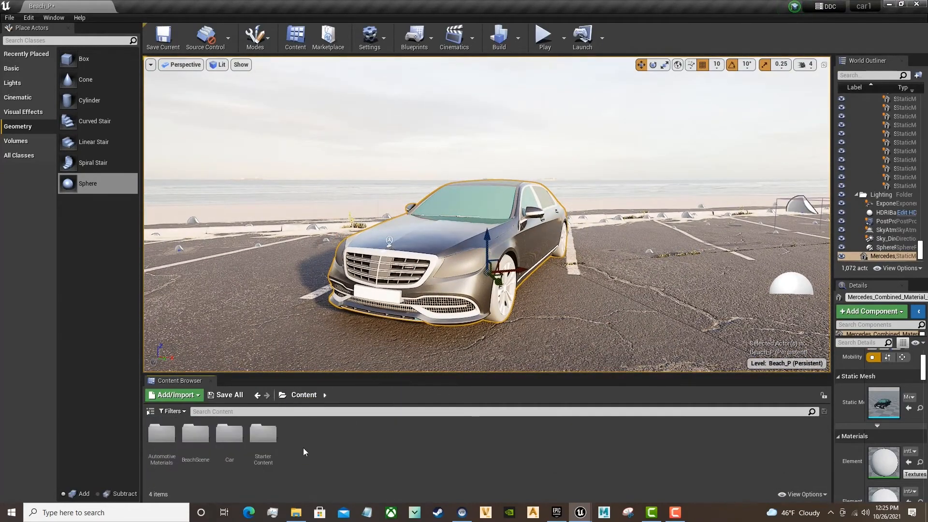
{"action": "double_click", "coordinate": [161, 433]}
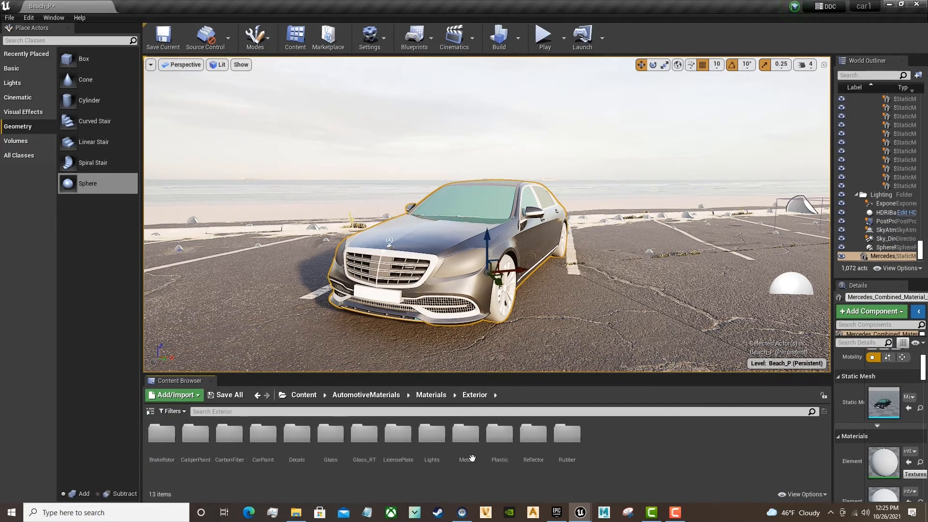
{"action": "mouse_move", "coordinate": [229, 432]}
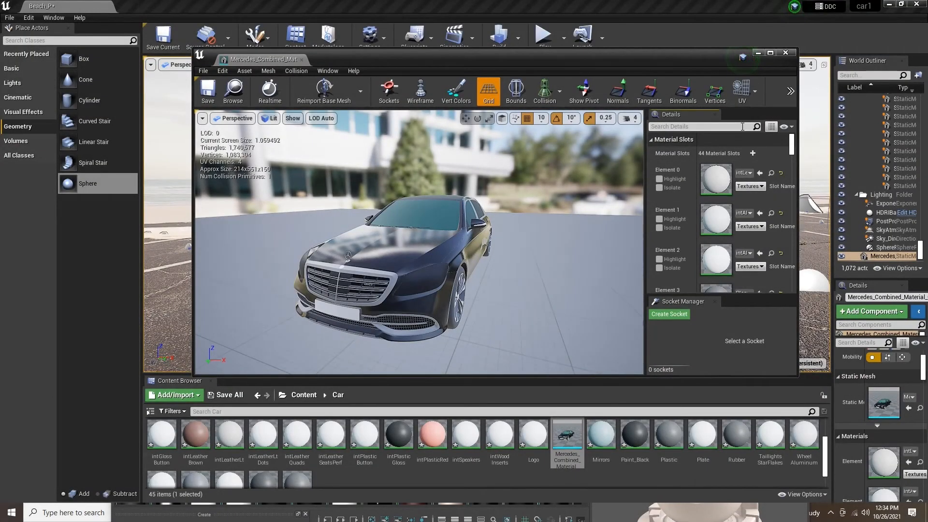
- Filter the Details slots by 'glas' to locate the GlassLights slot for clear glass
{"action": "type", "text": "glass"}
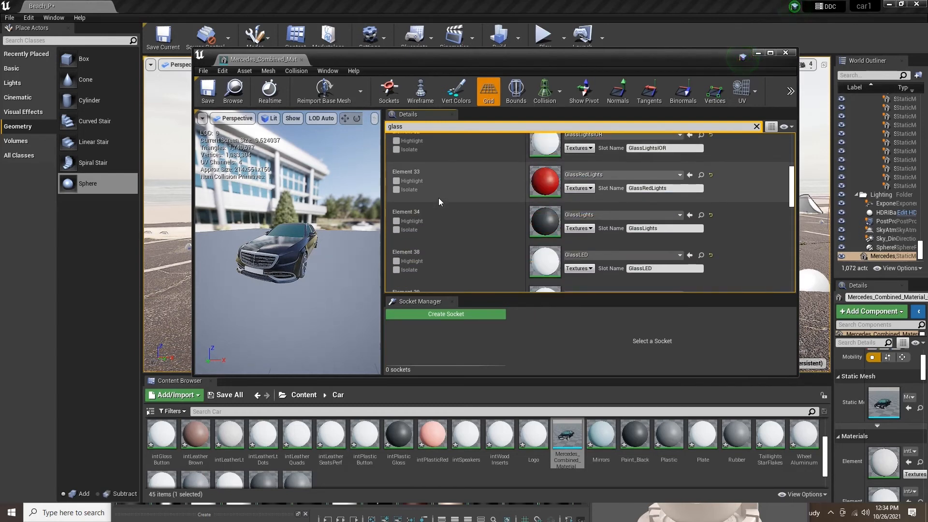
{"action": "scroll", "scroll_direction": "down", "scroll_amount": 3}
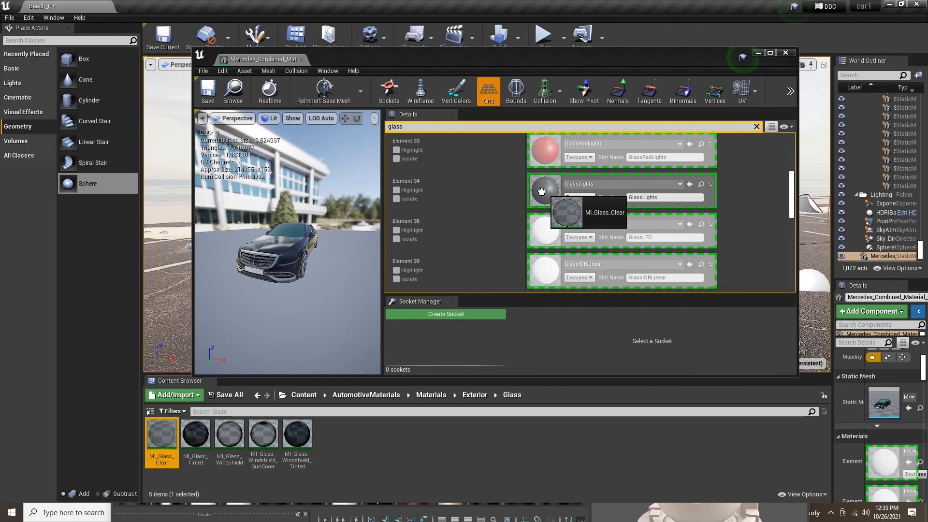
{"action": "mouse_move", "coordinate": [541, 194]}
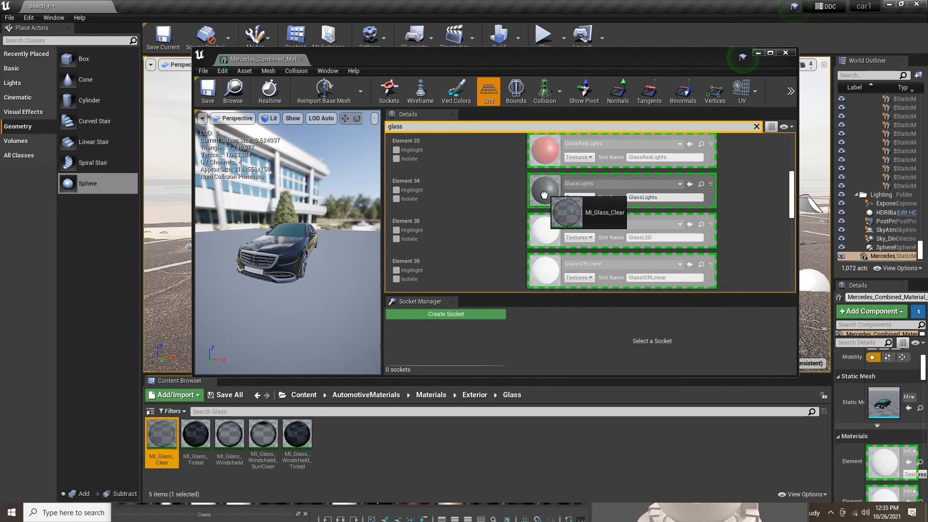